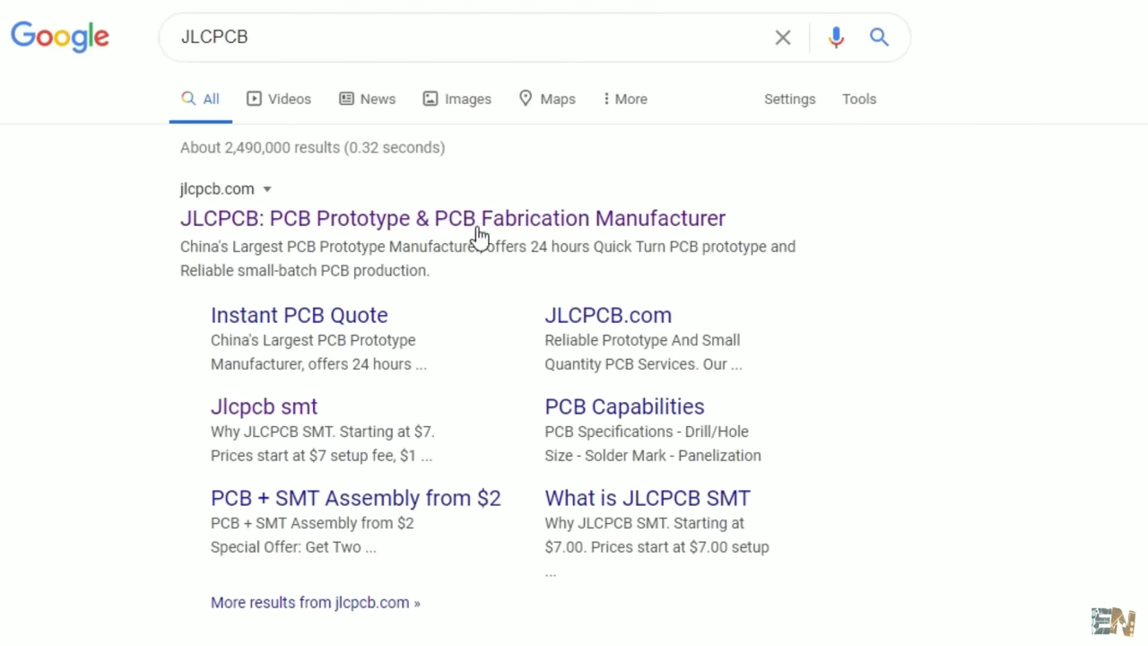
Step: Open JLCPCB's SMT assembly FAQ page from the Google results for JLCPCB
left_click(451, 218)
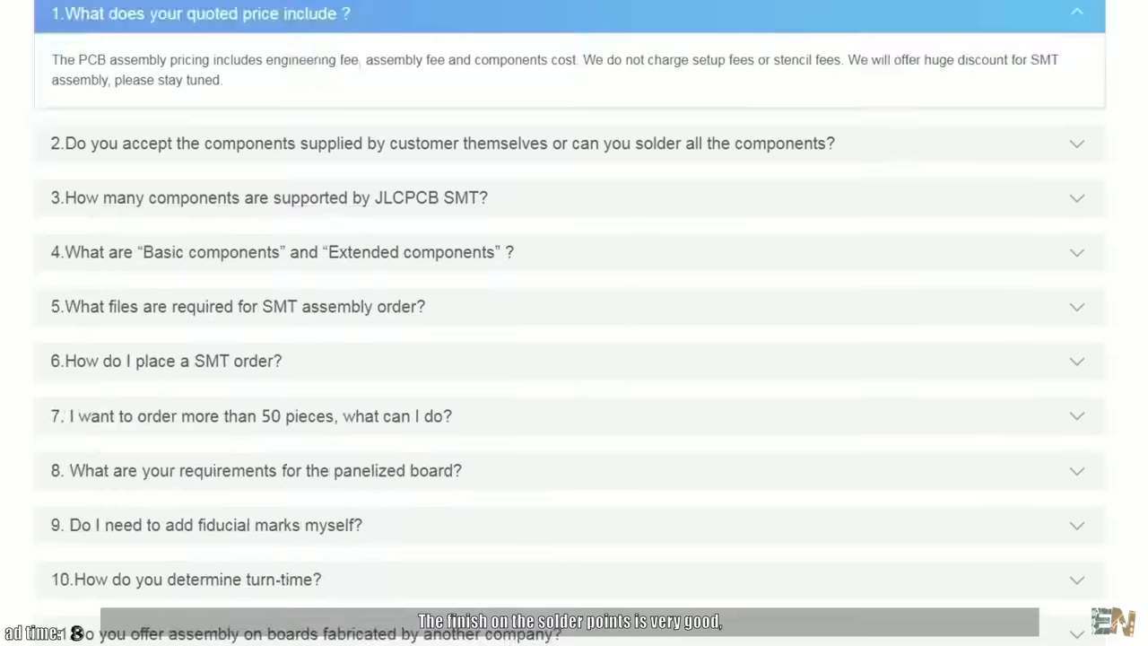